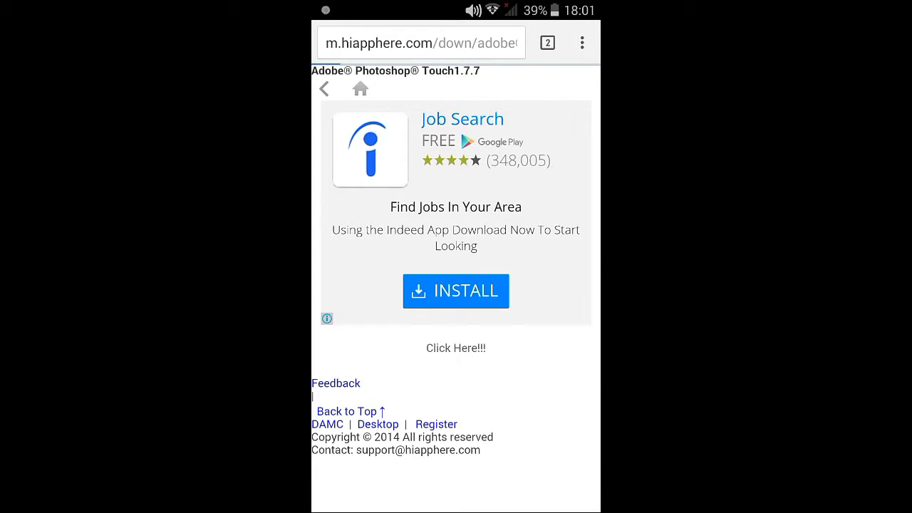
Download the Adobe Photoshop Touch 1.7.7 installer via the 'Click Here!!!' link.
{"action": "left_click", "coordinate": [456, 290]}
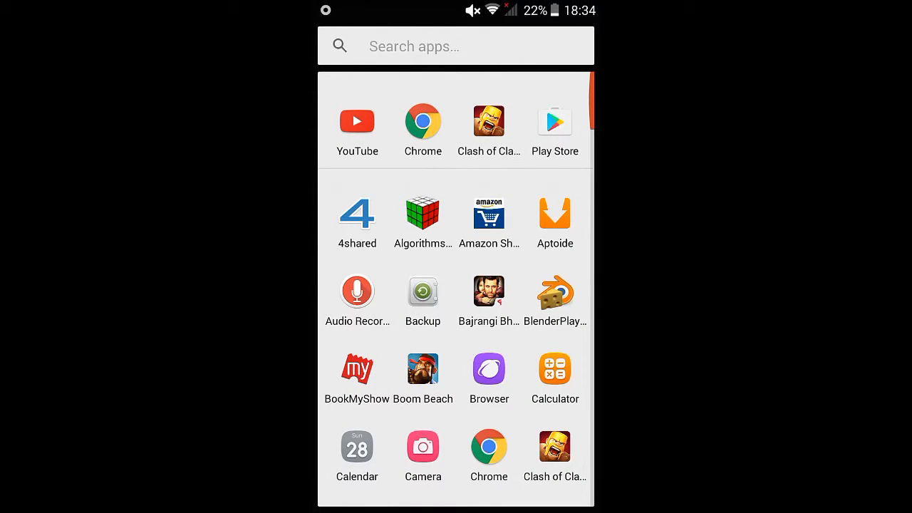
Install PS Touch from its permissions screen and dismiss the 'App installed.' confirmation.
{"action": "scroll", "scroll_direction": "down", "scroll_amount": 3}
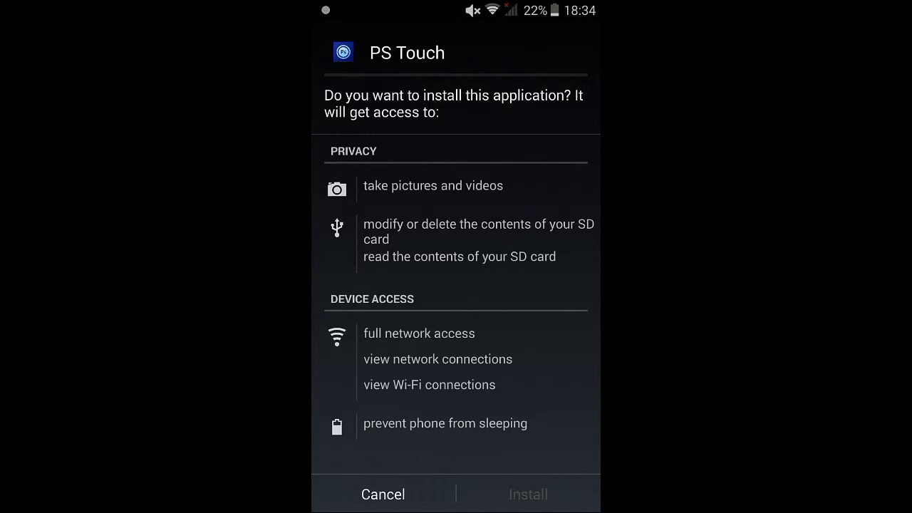
{"action": "left_click", "coordinate": [527, 493]}
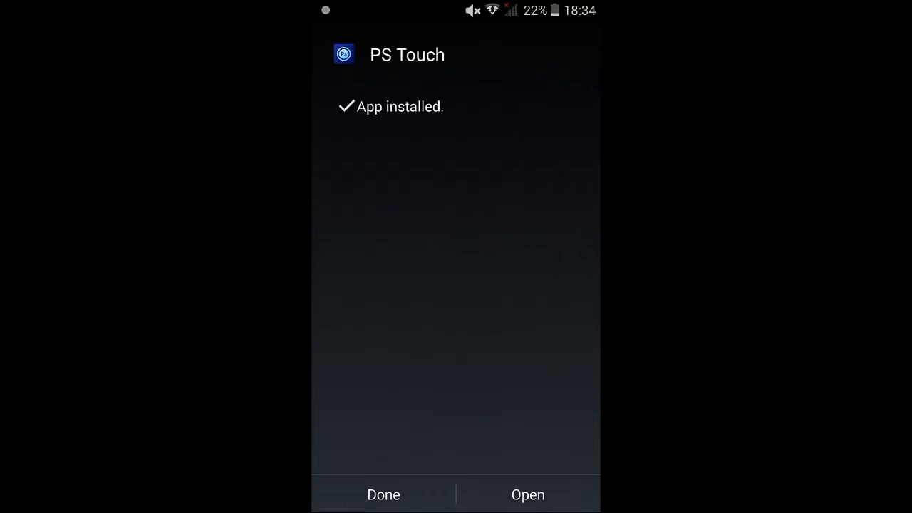
{"action": "left_click", "coordinate": [383, 494]}
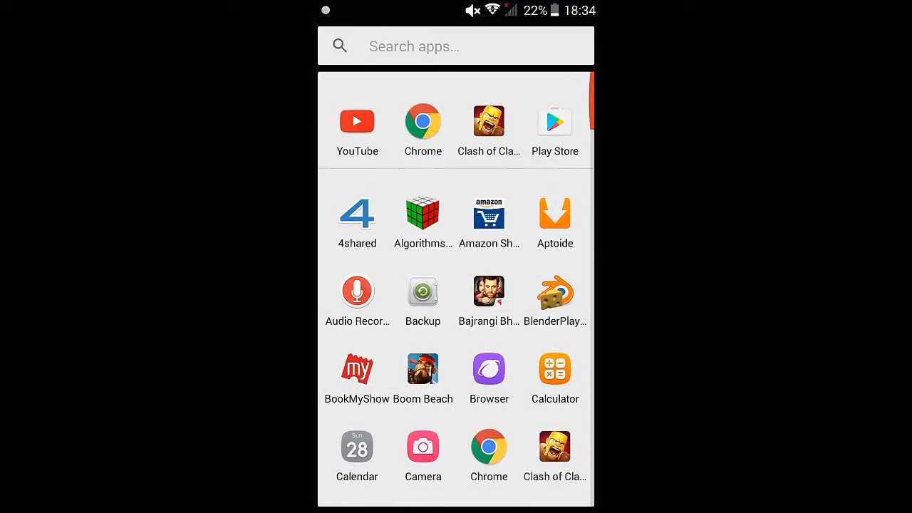
Launch PS Touch from the app drawer.
{"action": "scroll", "scroll_direction": "down", "scroll_amount": 3}
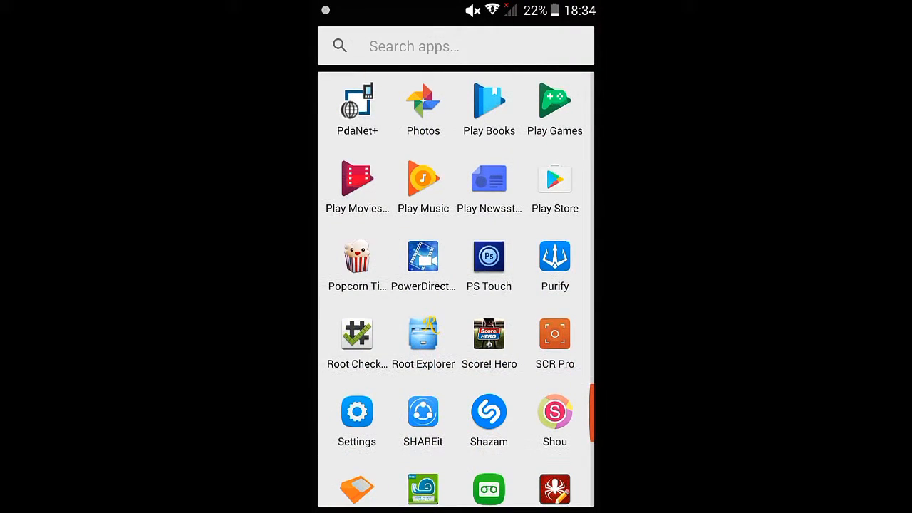
{"action": "left_click", "coordinate": [489, 256]}
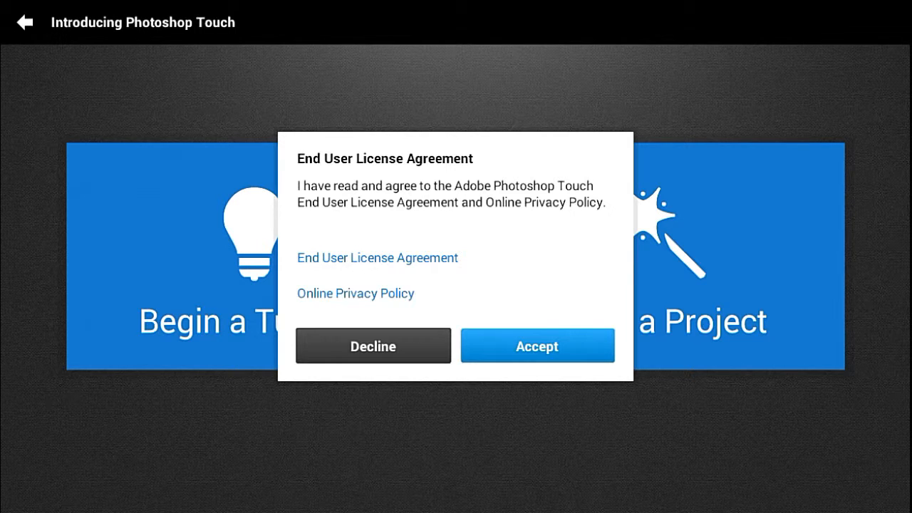
Accept the End User License Agreement and privacy policy.
{"action": "left_click", "coordinate": [537, 347]}
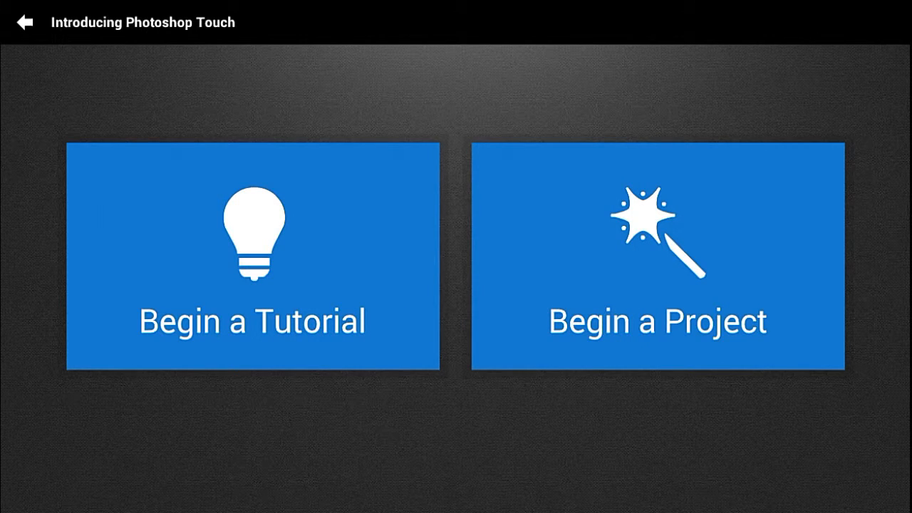
Begin a project from the Clash of Clans screenshot in the Local Photos pictures folder.
{"action": "left_click", "coordinate": [658, 260]}
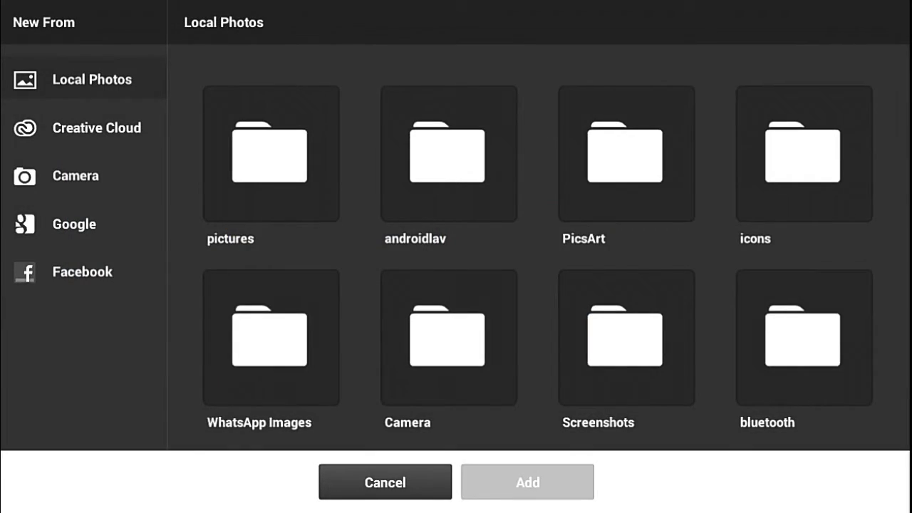
{"action": "scroll", "scroll_direction": "down", "scroll_amount": 3}
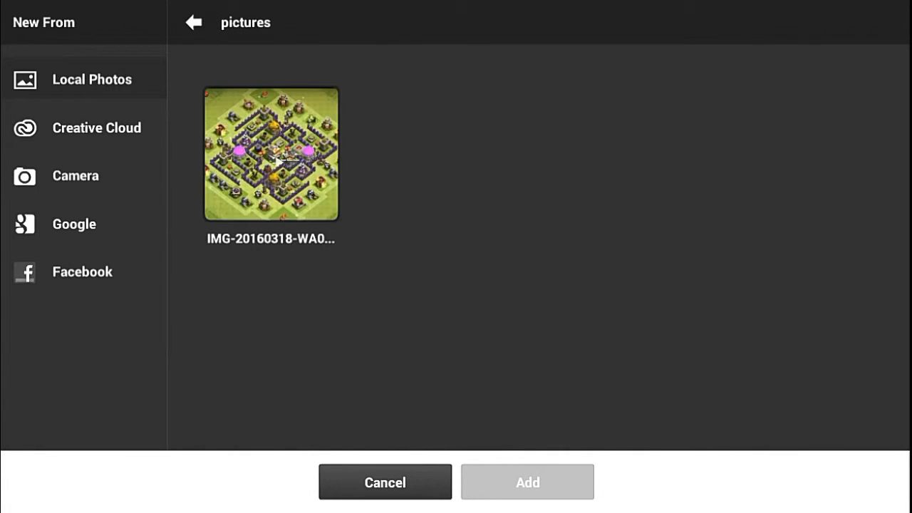
{"action": "left_click", "coordinate": [271, 154]}
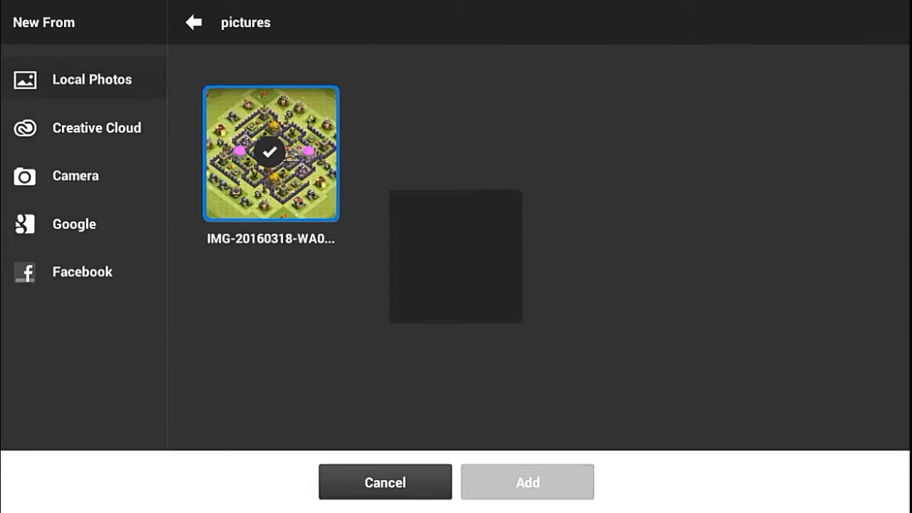
{"action": "left_click", "coordinate": [528, 482]}
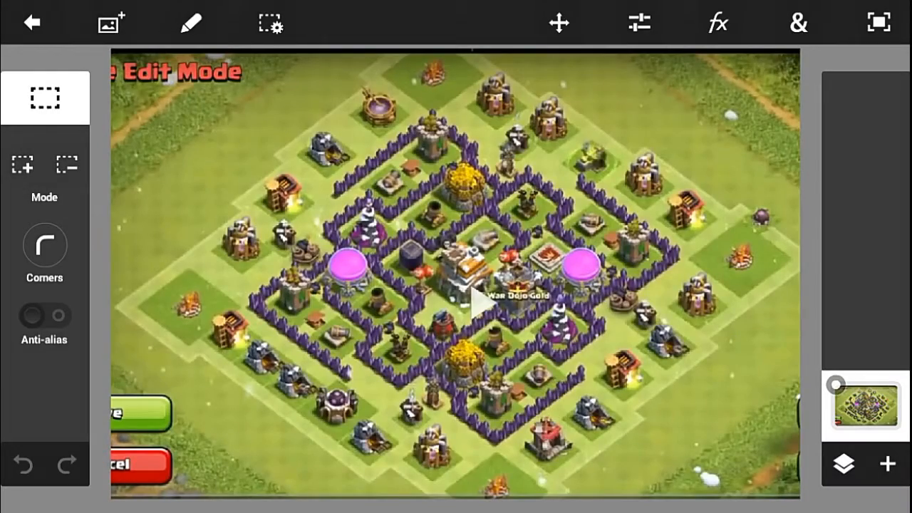
Apply the HDR Look photo effect to the screenshot at 75% intensity.
{"action": "left_click", "coordinate": [190, 23]}
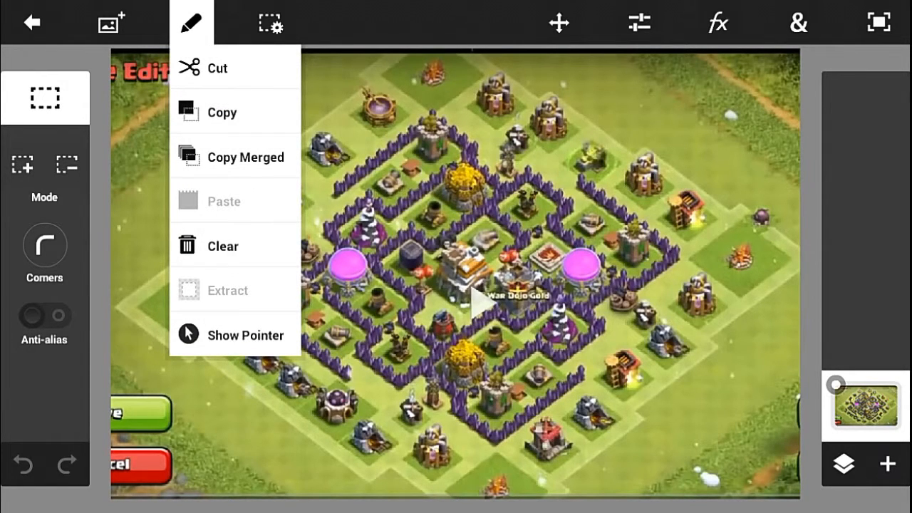
{"action": "left_click", "coordinate": [718, 23]}
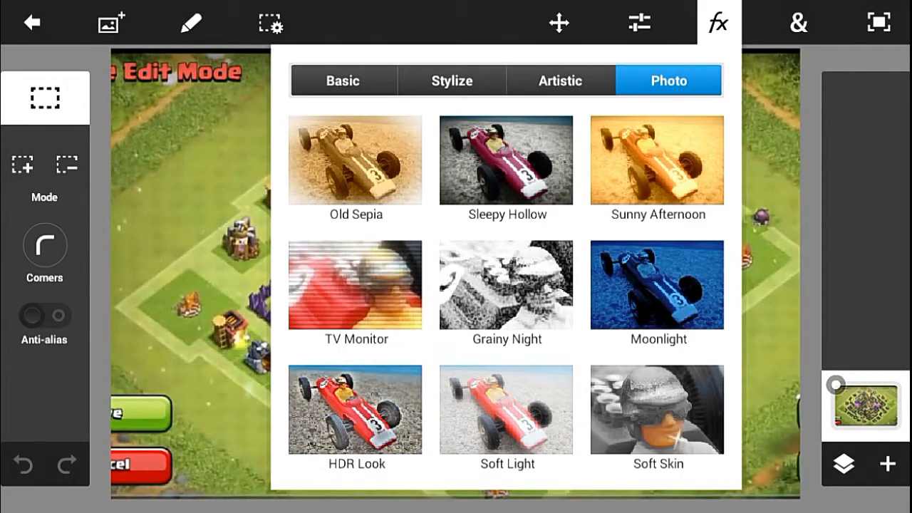
{"action": "left_click", "coordinate": [355, 411]}
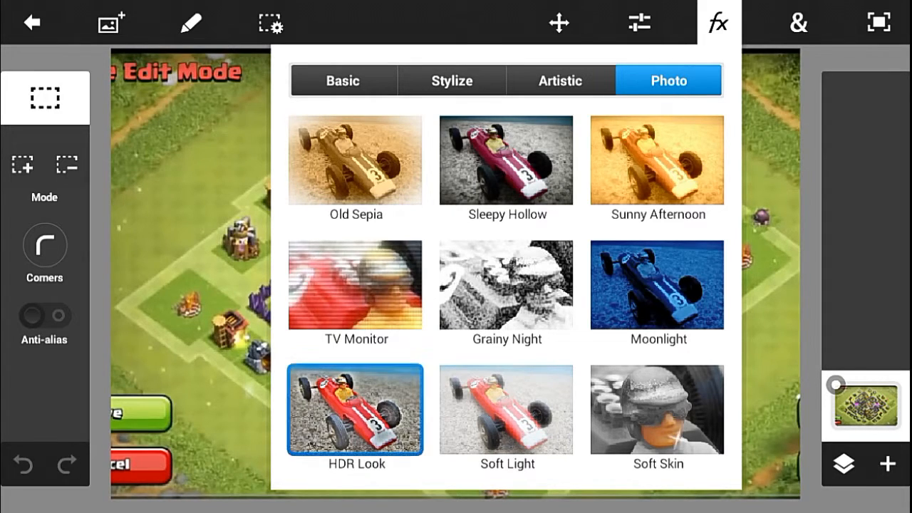
{"action": "left_click", "coordinate": [354, 411]}
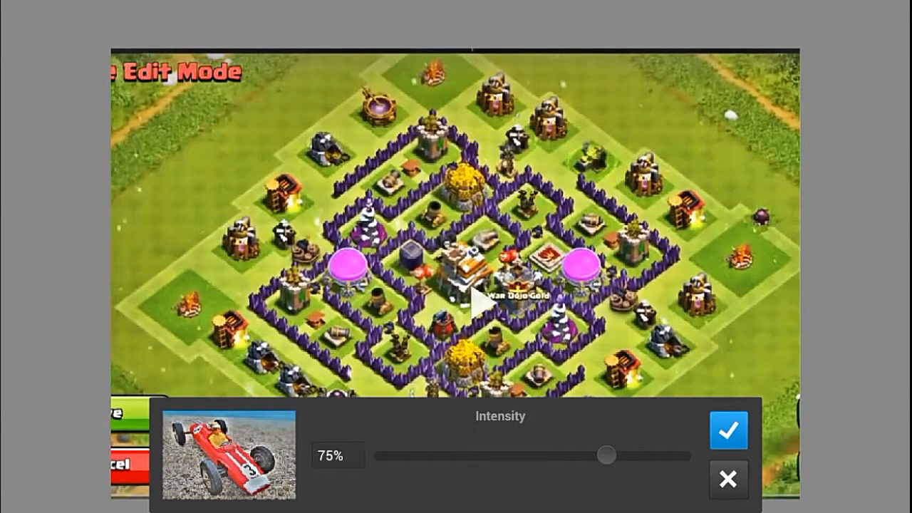
{"action": "left_click", "coordinate": [728, 430]}
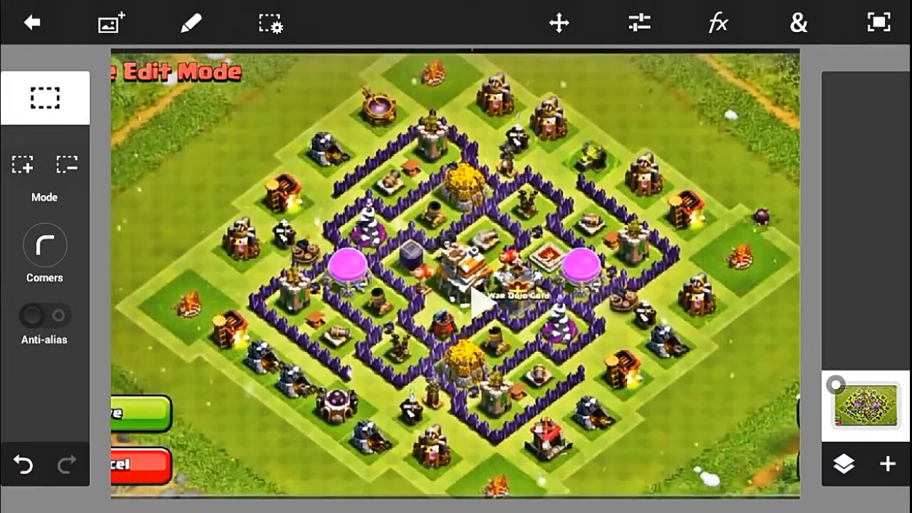
Preview the Old Sepia photo effect on the screenshot.
{"action": "left_click", "coordinate": [719, 23]}
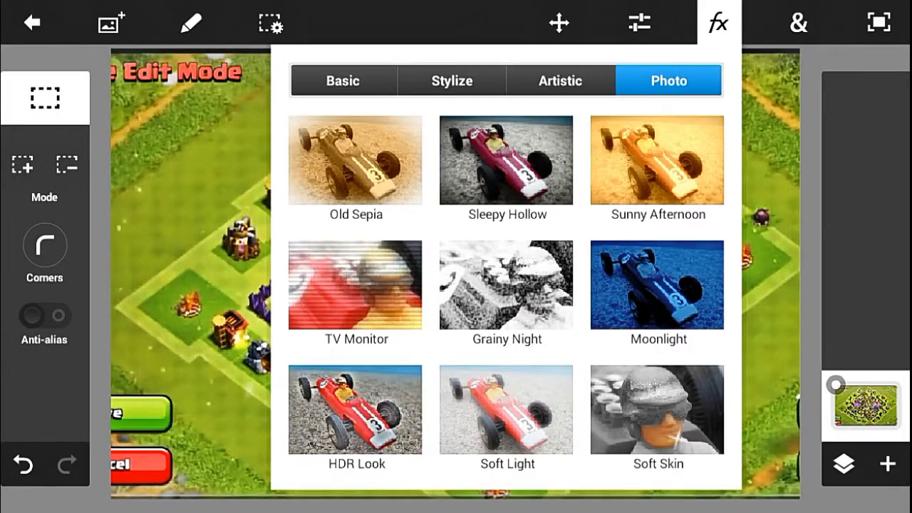
{"action": "left_click", "coordinate": [355, 159]}
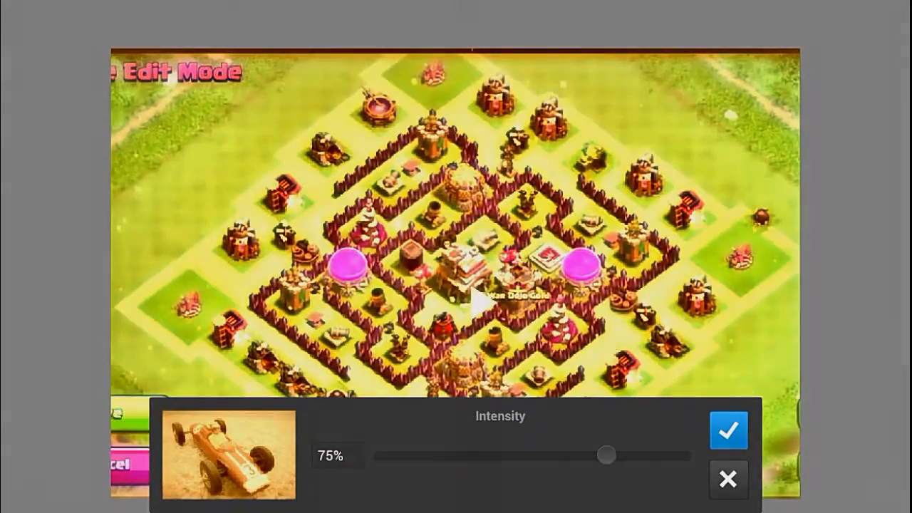